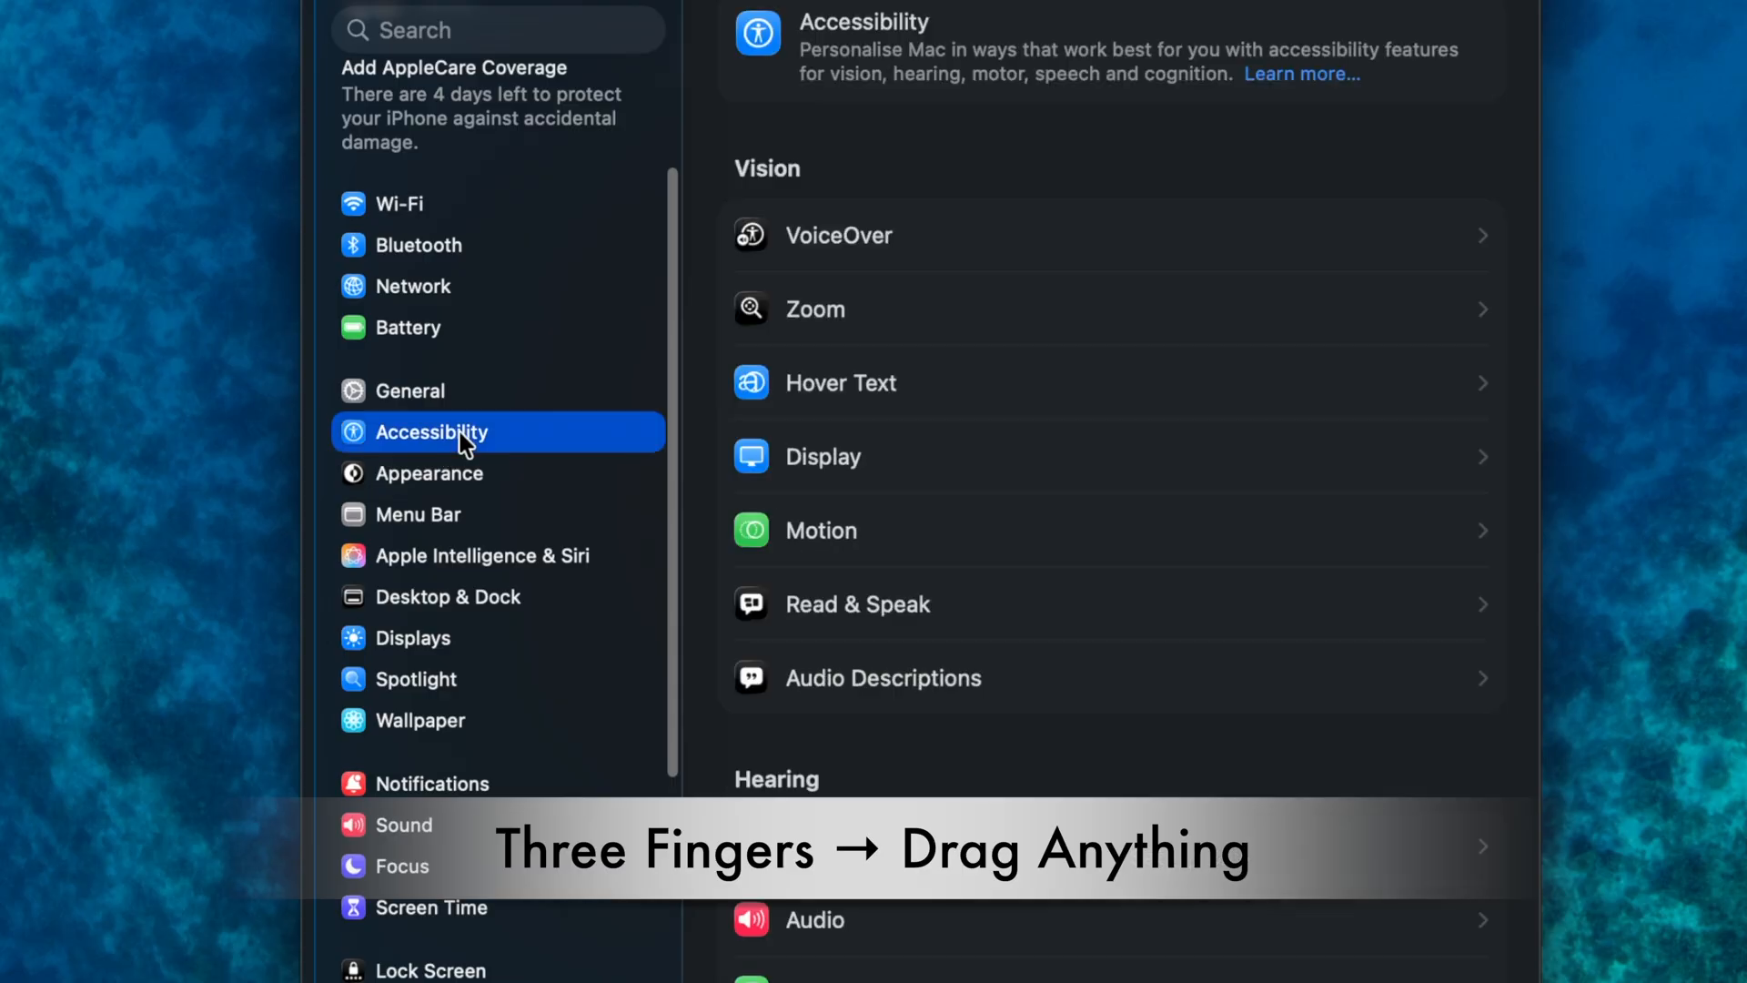
Scroll the Pointer Control page down to the Mouse & Trackpad section
{"action": "scroll", "scroll_direction": "down", "scroll_amount": 3}
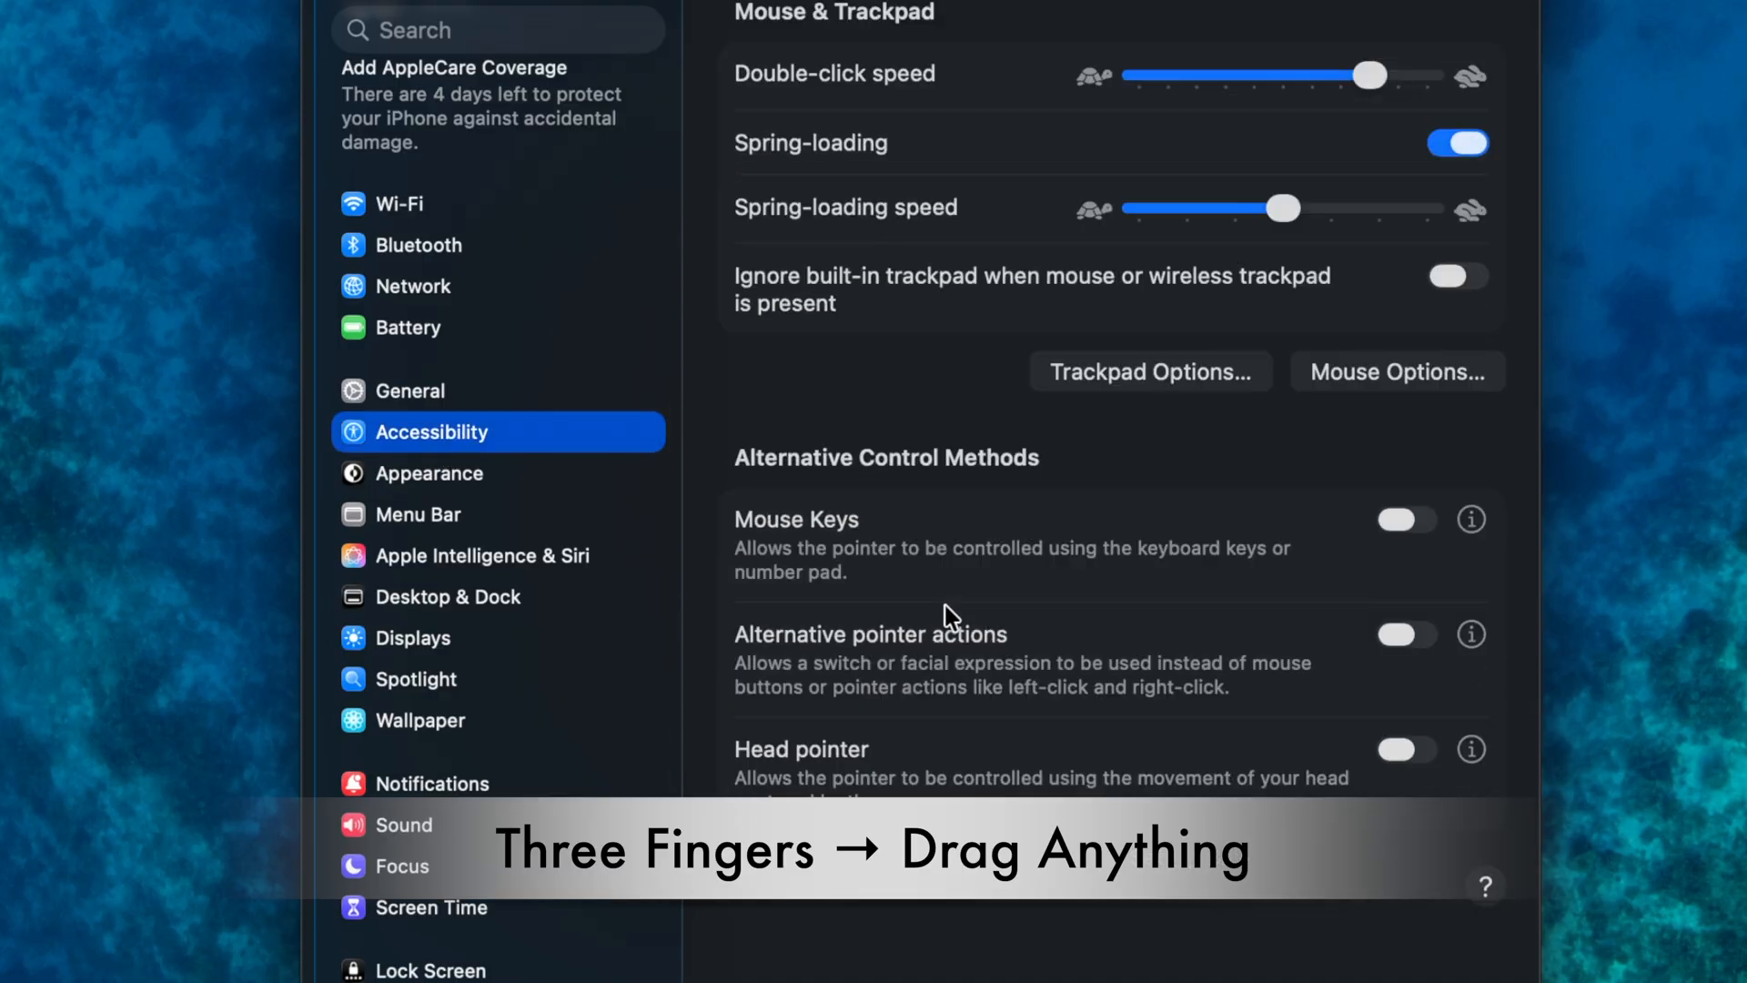
{"action": "mouse_move", "coordinate": [1170, 382]}
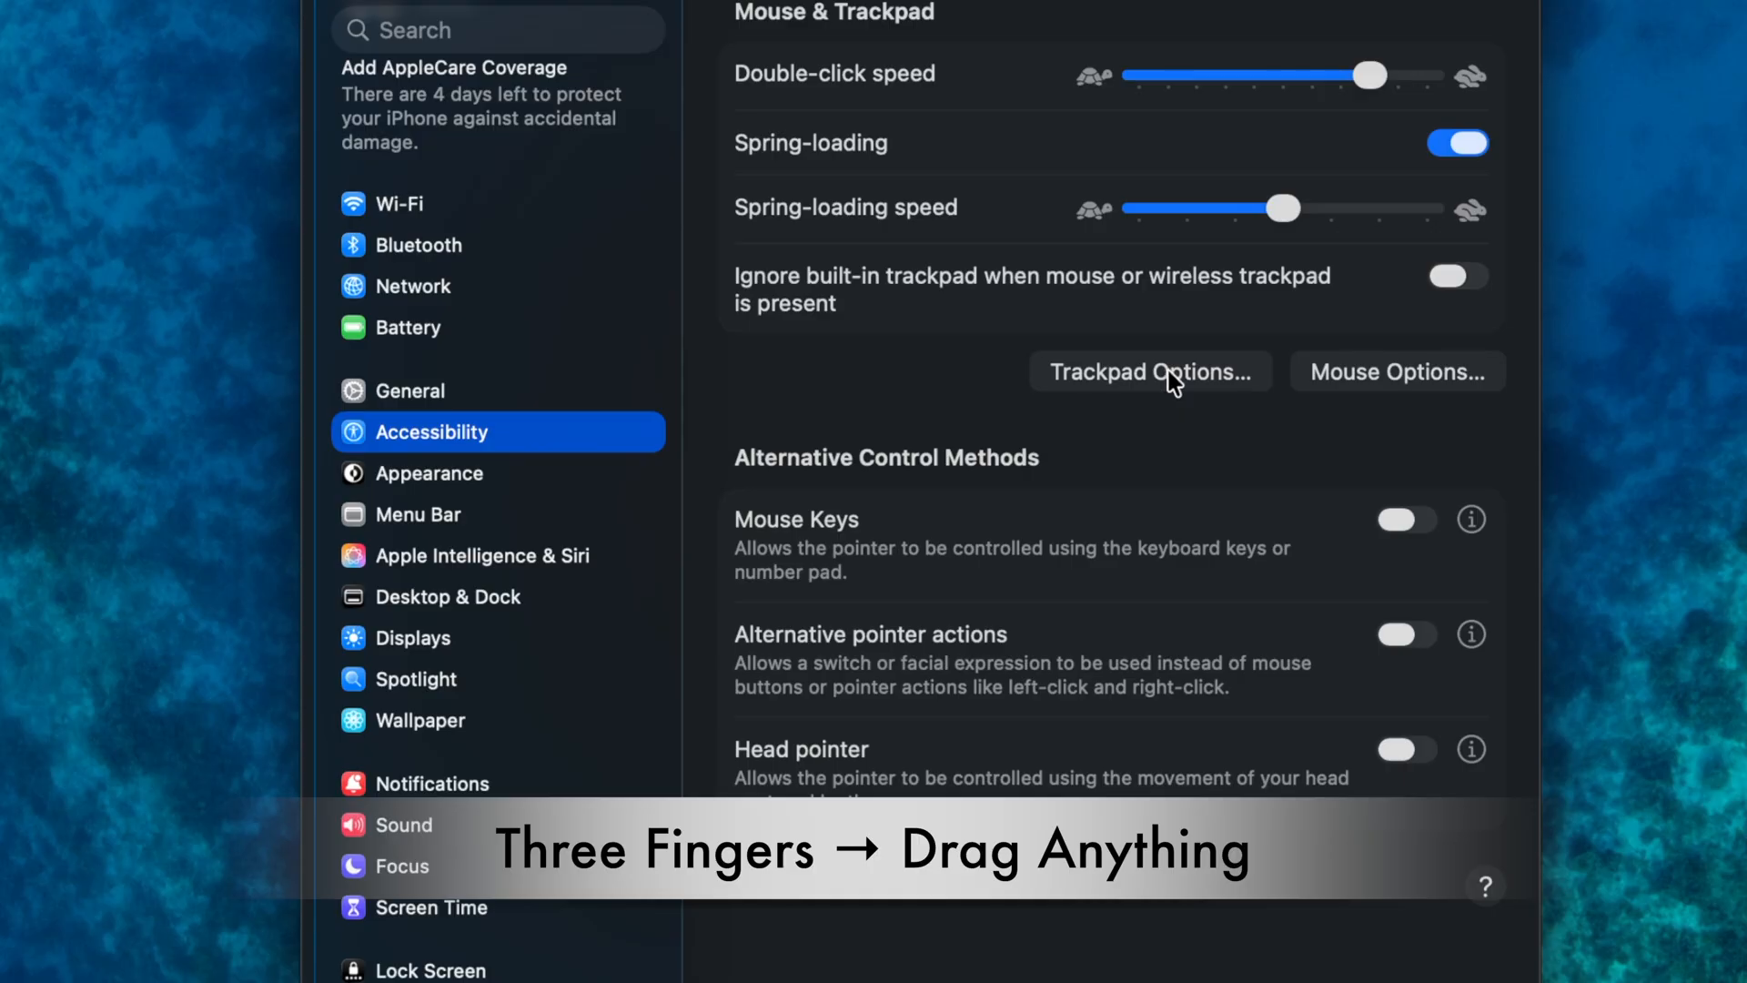
Show the Trackpad Options dialog with the Dragging style menu listing Three-Finger Drag
{"action": "left_click", "coordinate": [1150, 371]}
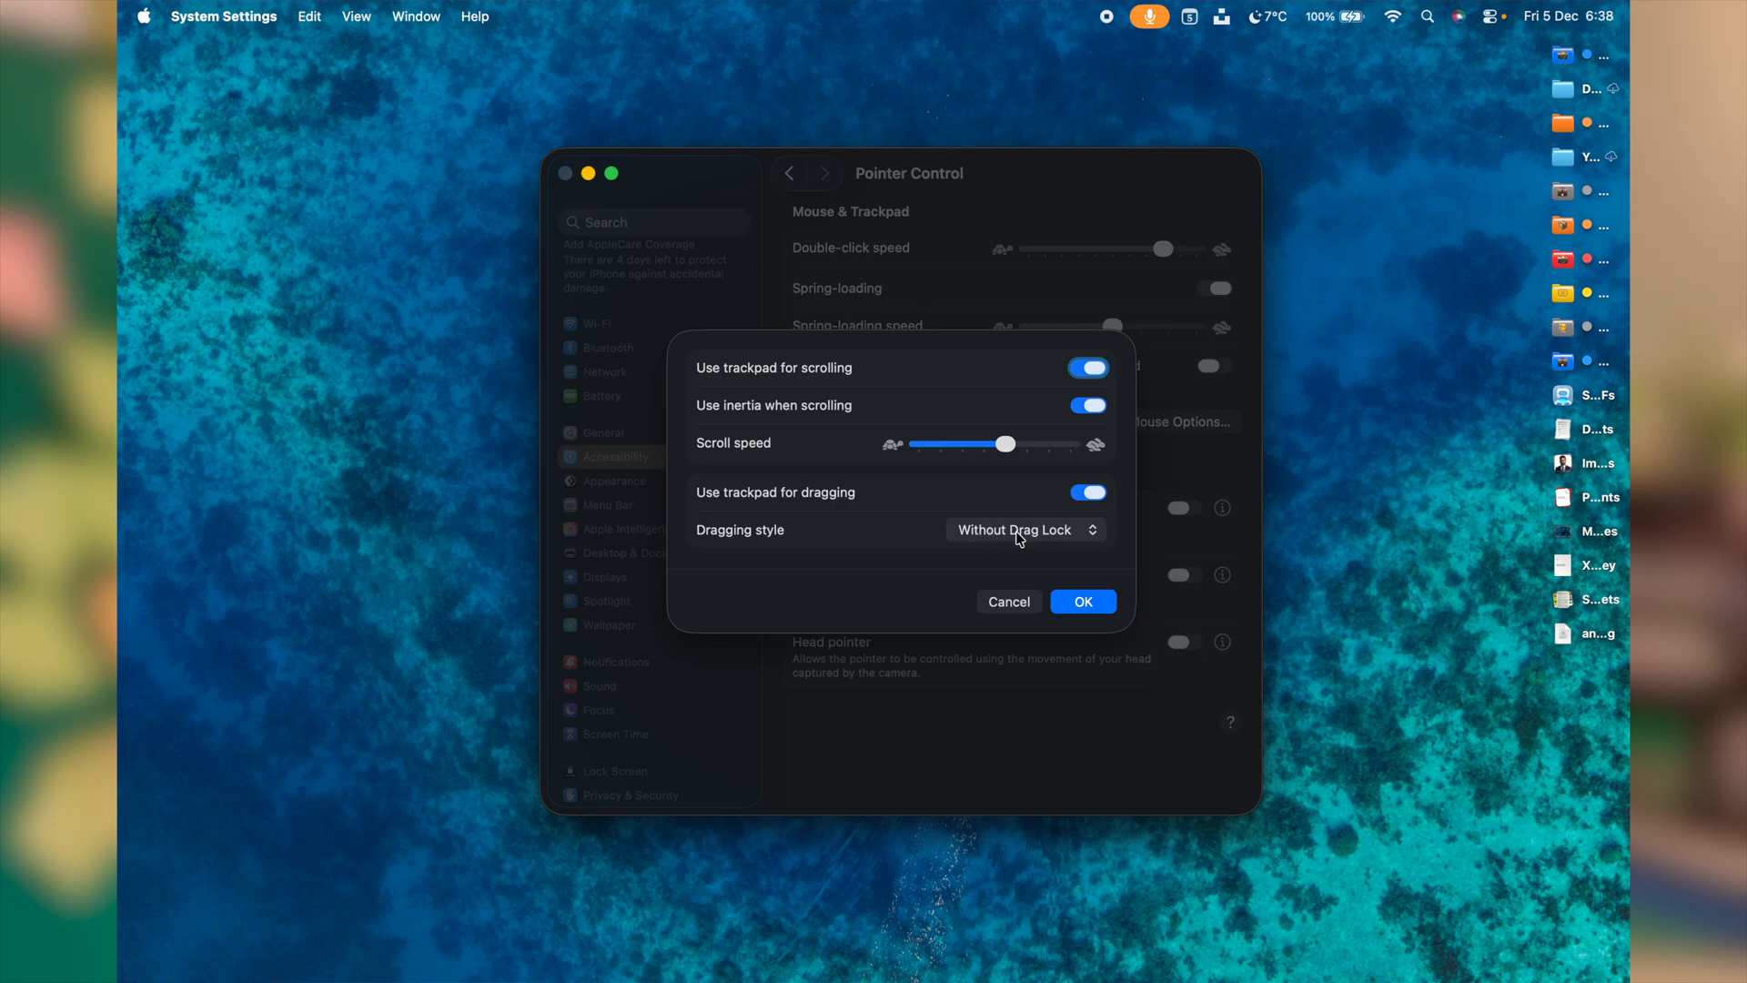
{"action": "left_click", "coordinate": [1019, 530]}
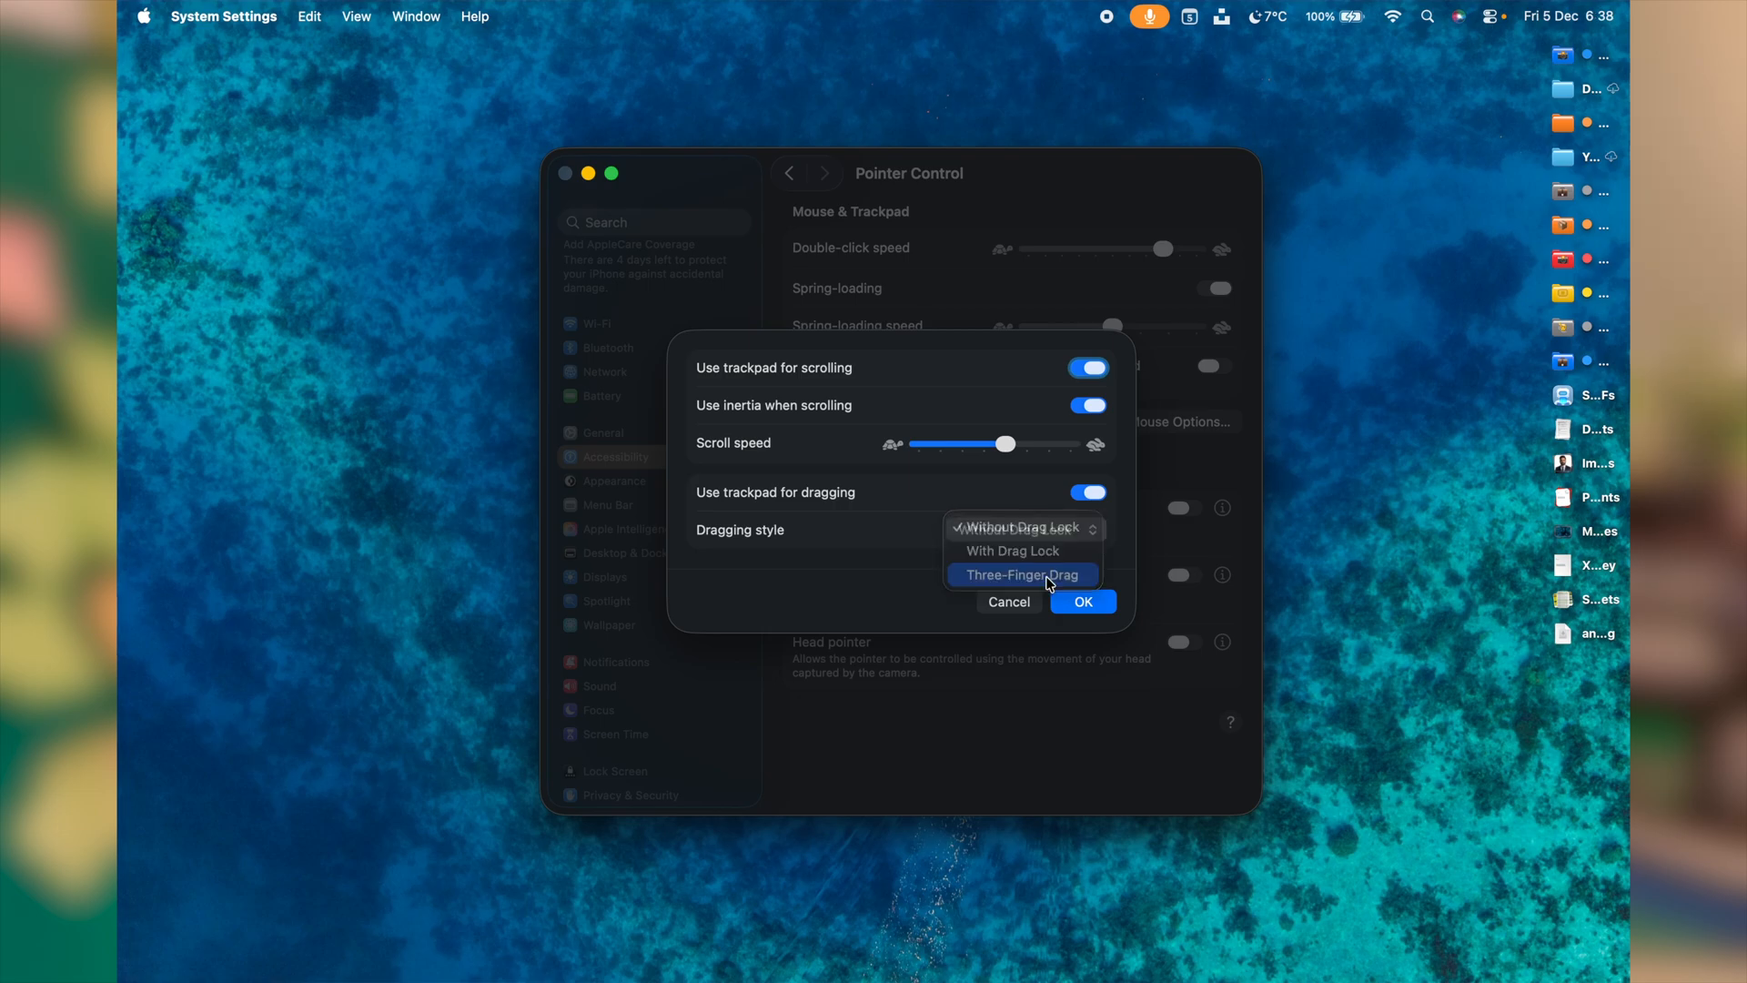